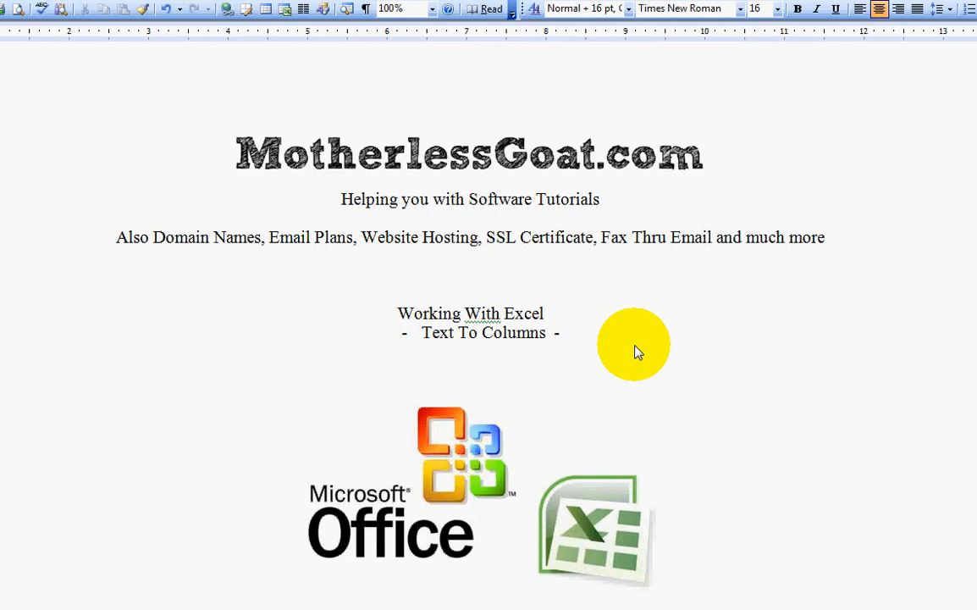
mouse_move(581, 369)
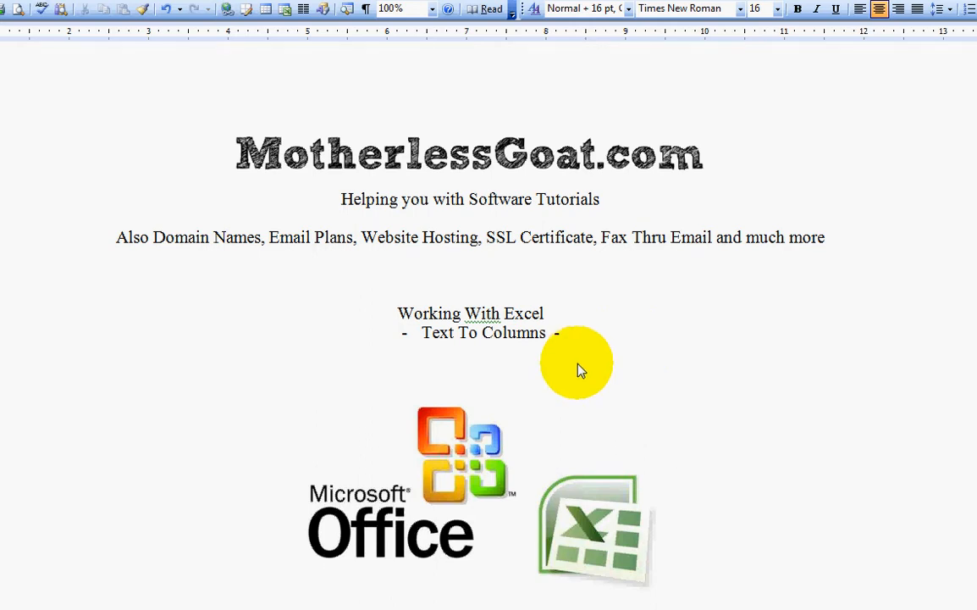
mouse_move(575, 332)
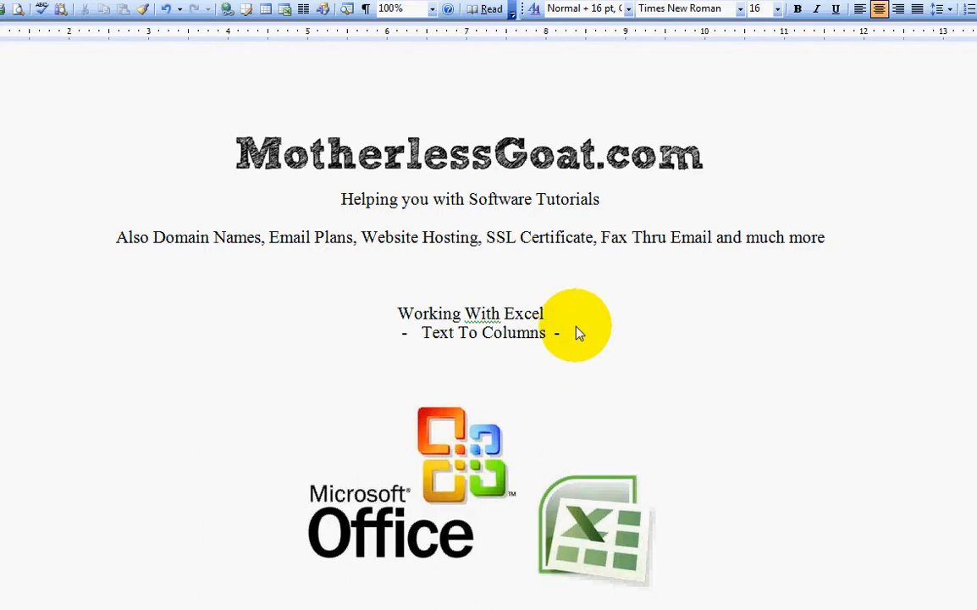
mouse_move(437, 342)
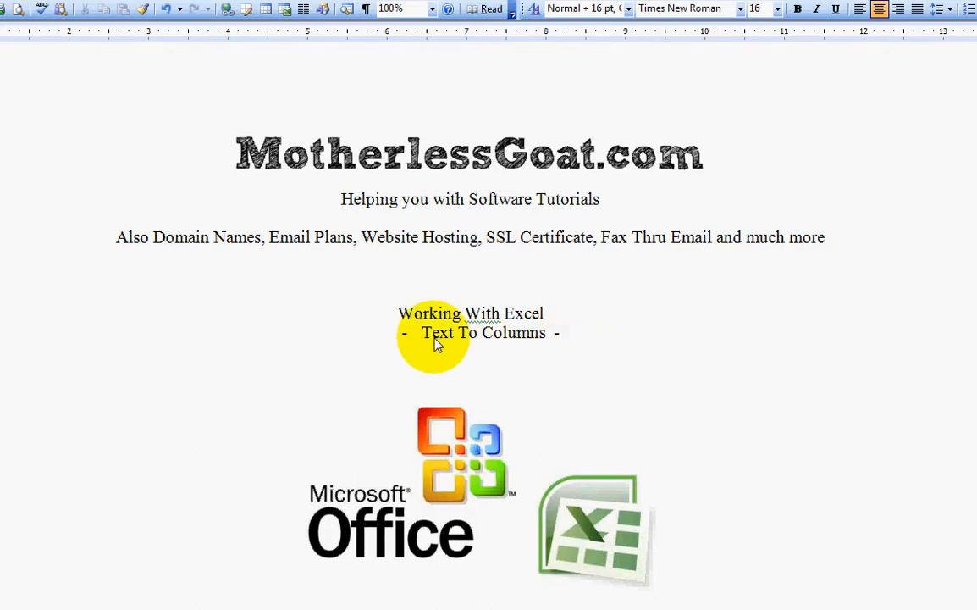
mouse_move(535, 342)
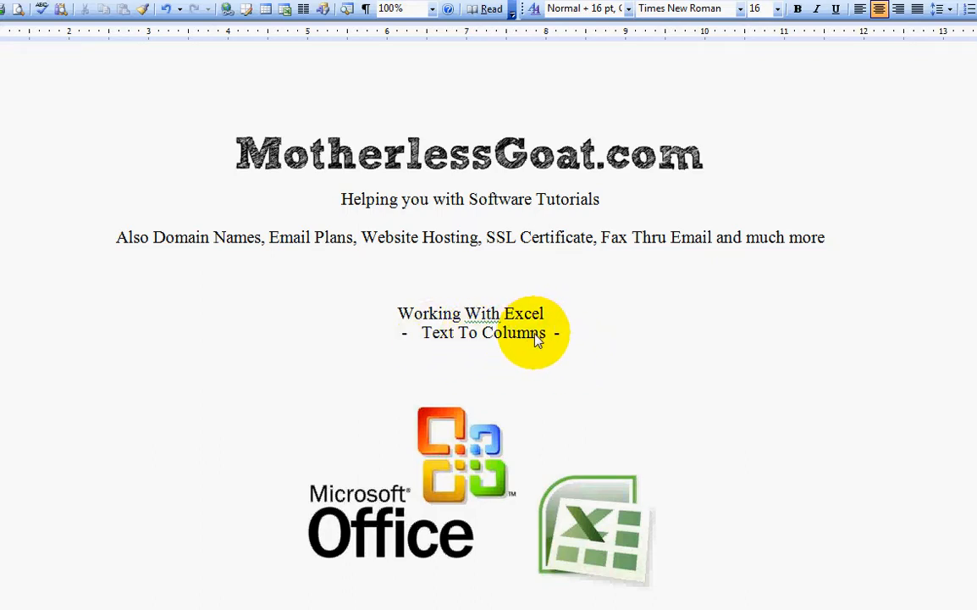
mouse_move(545, 349)
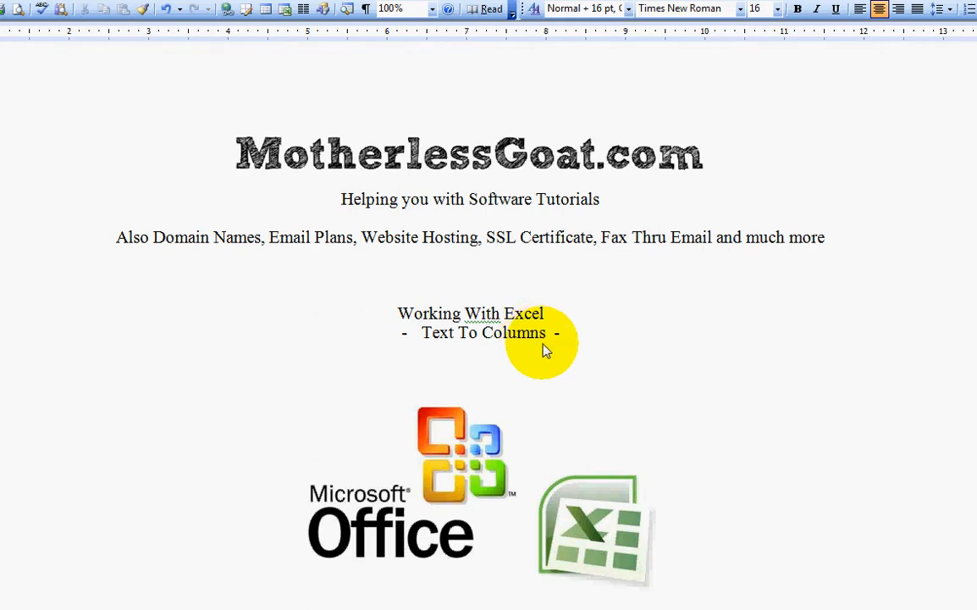
mouse_move(593, 376)
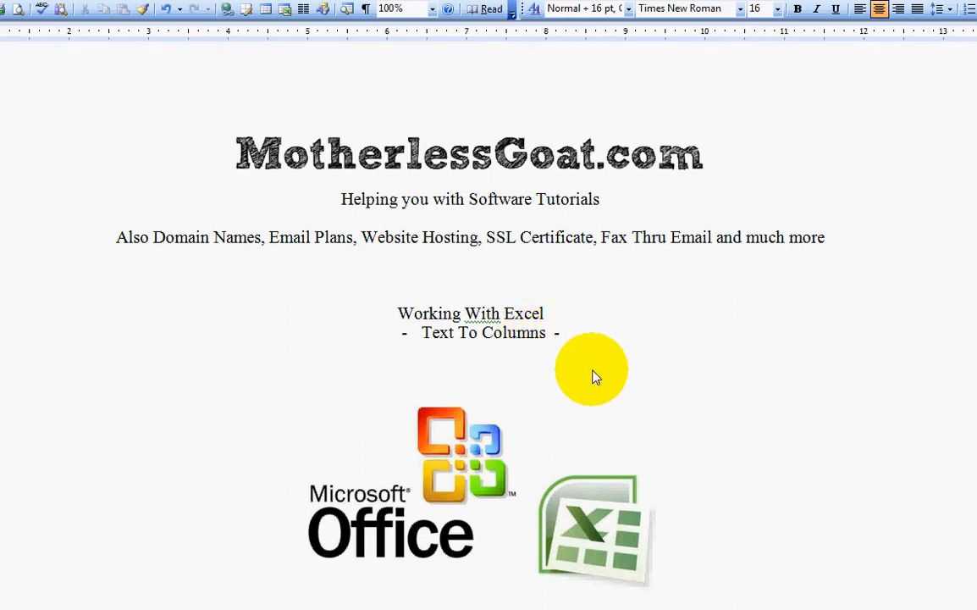
mouse_move(591, 177)
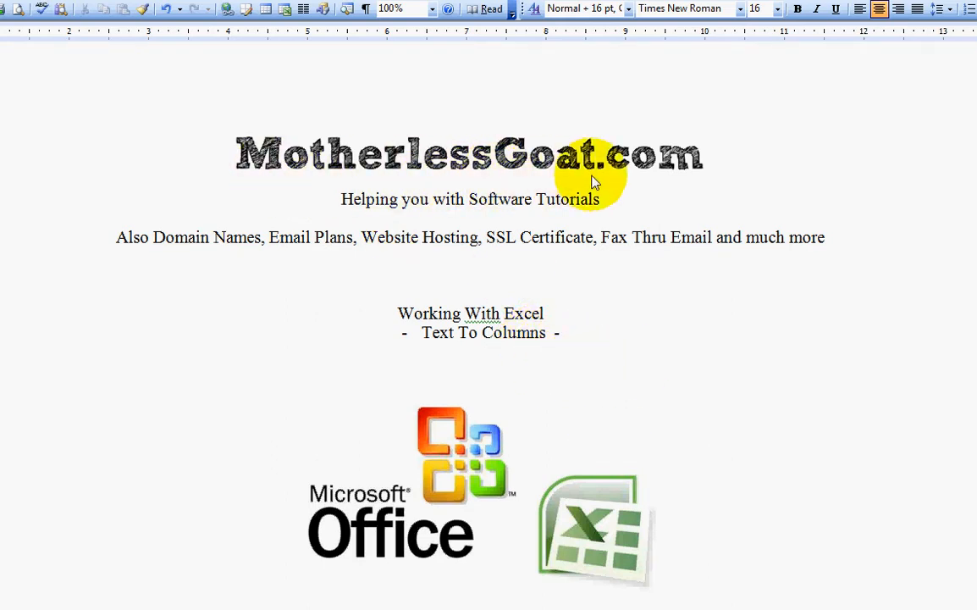
mouse_move(613, 210)
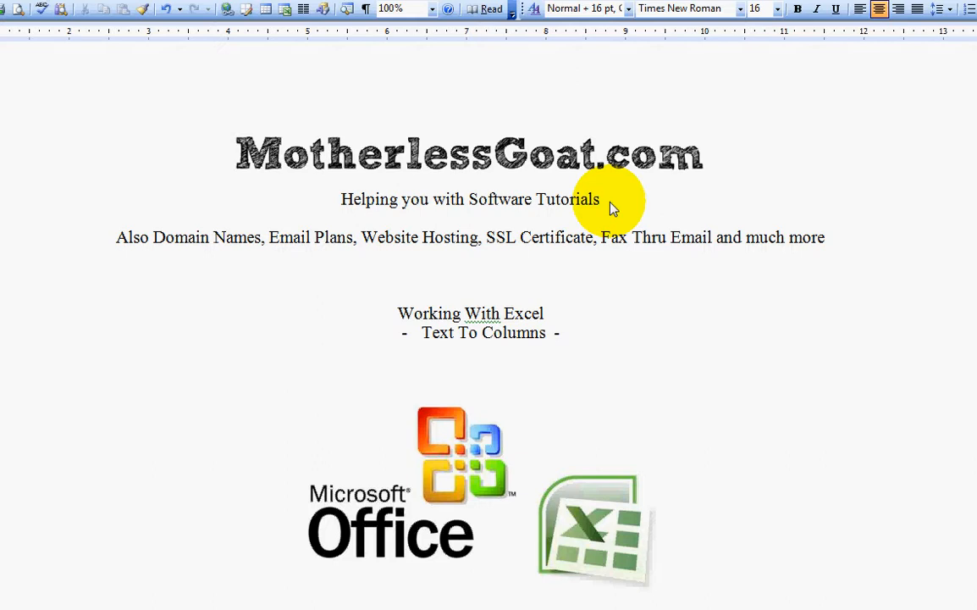
mouse_move(92, 229)
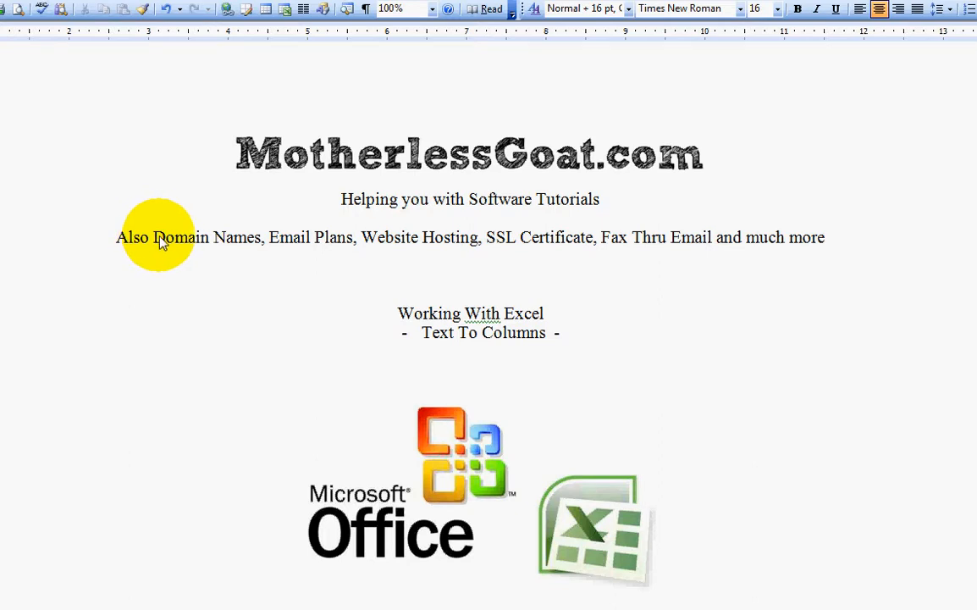
mouse_move(391, 245)
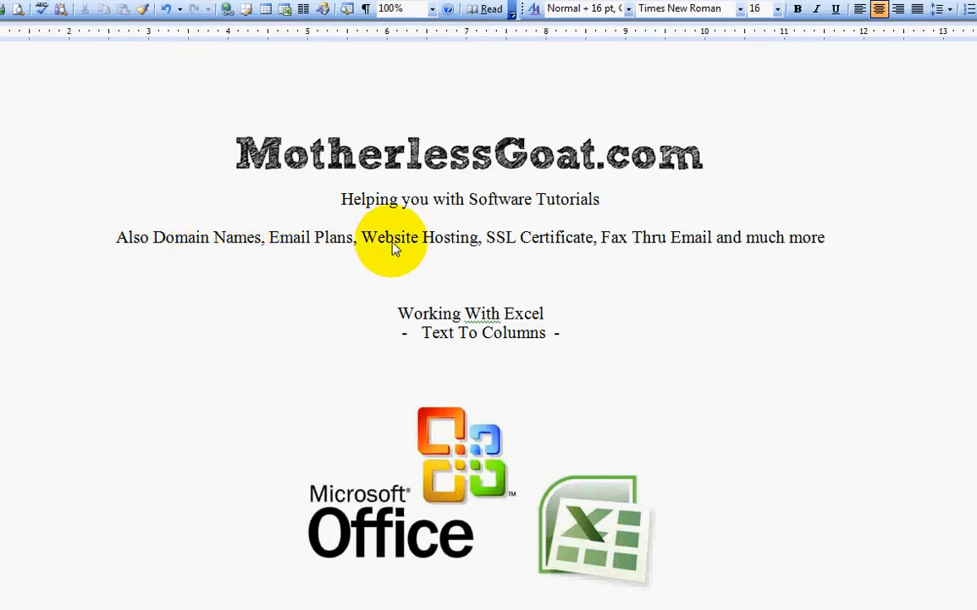
mouse_move(555, 254)
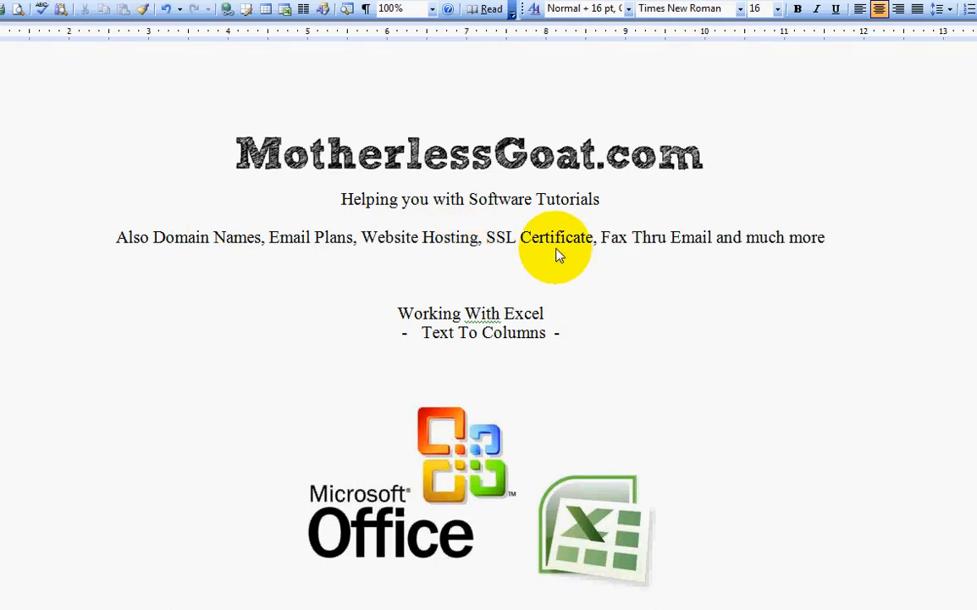
mouse_move(652, 246)
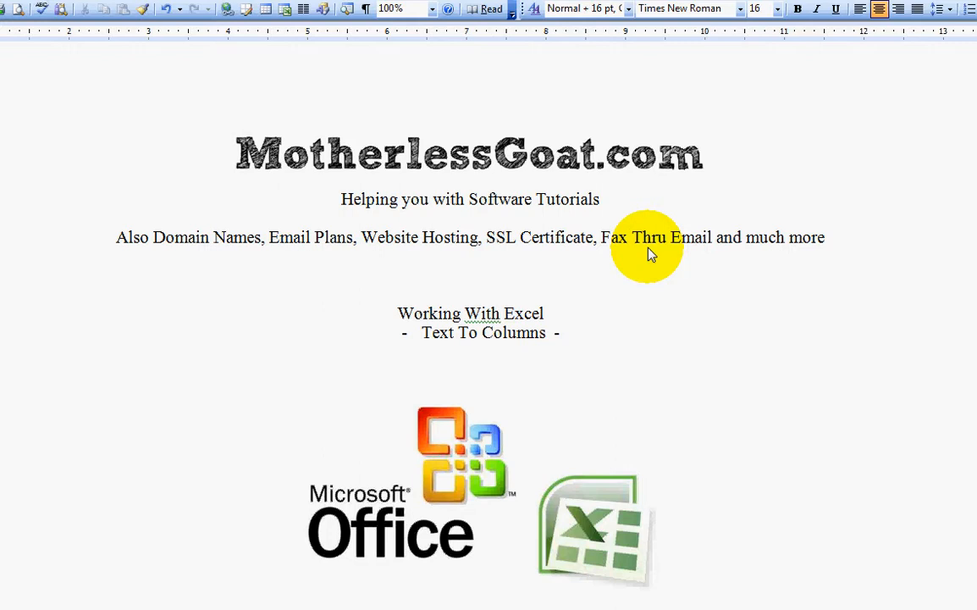
mouse_move(415, 258)
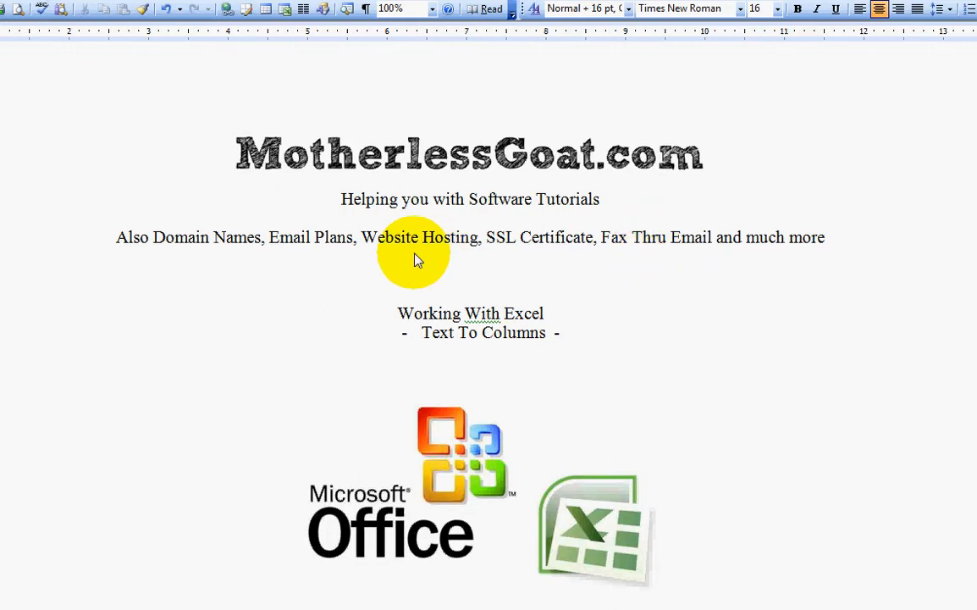
mouse_move(330, 285)
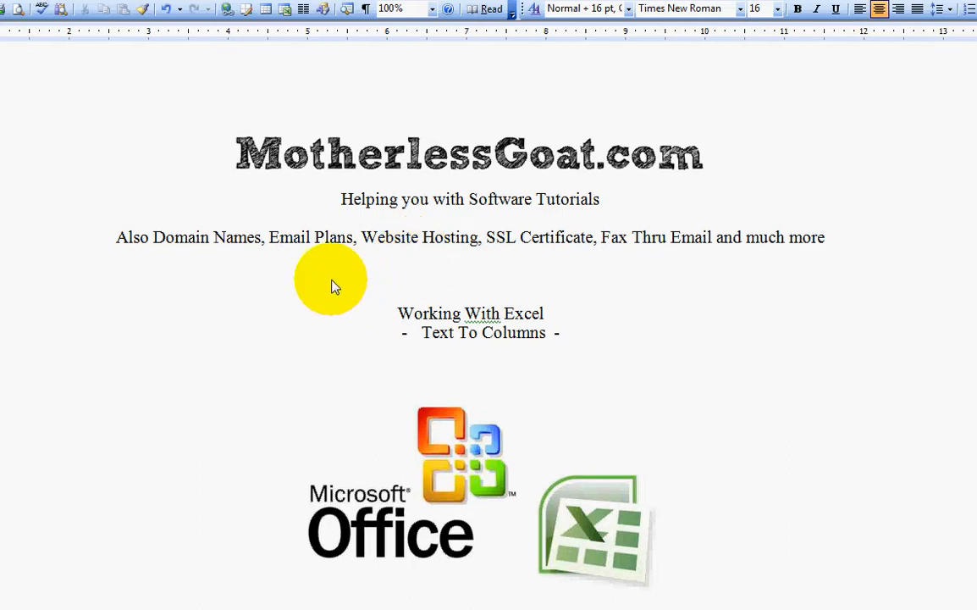
mouse_move(195, 296)
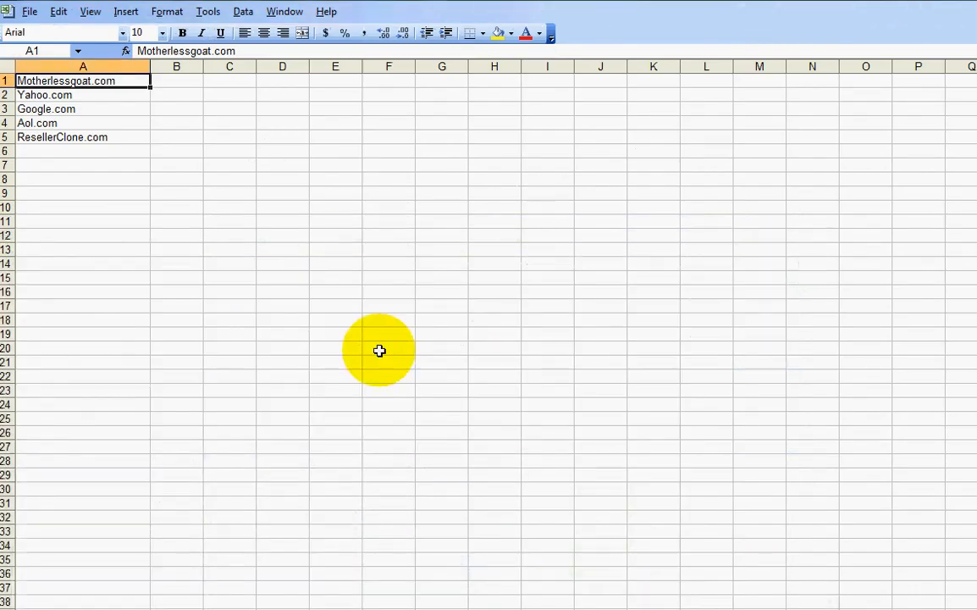
click(281, 235)
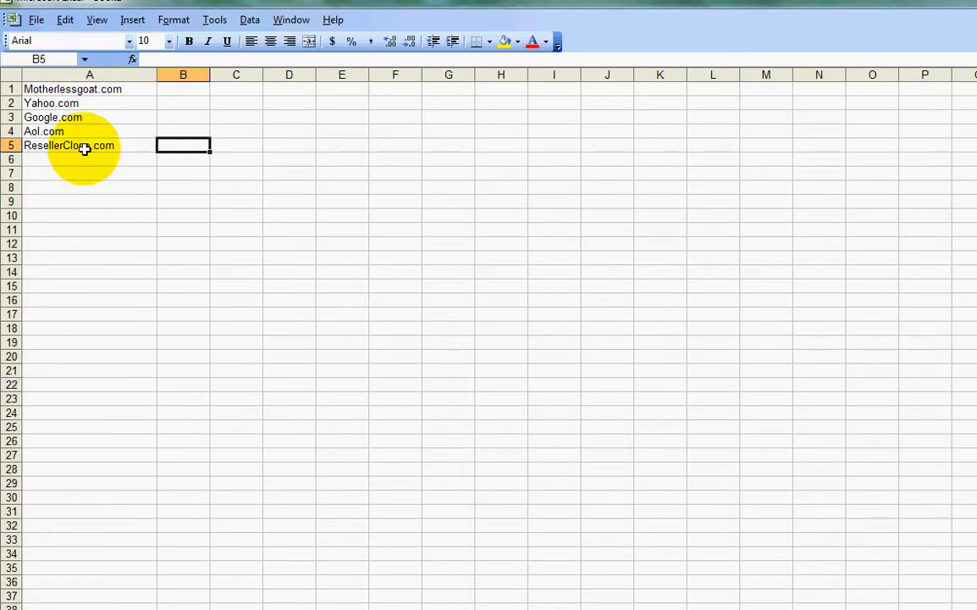
click(88, 145)
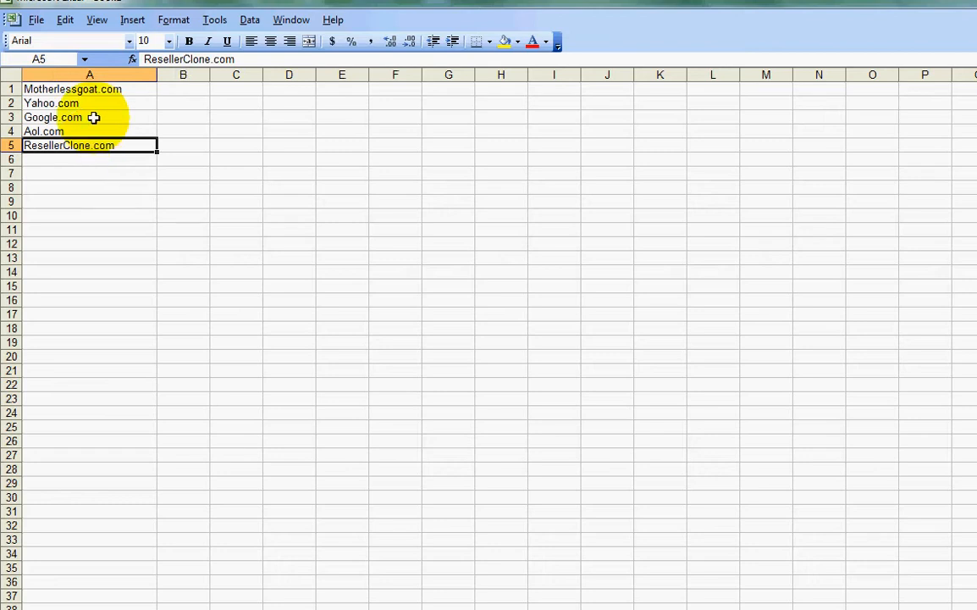
click(72, 88)
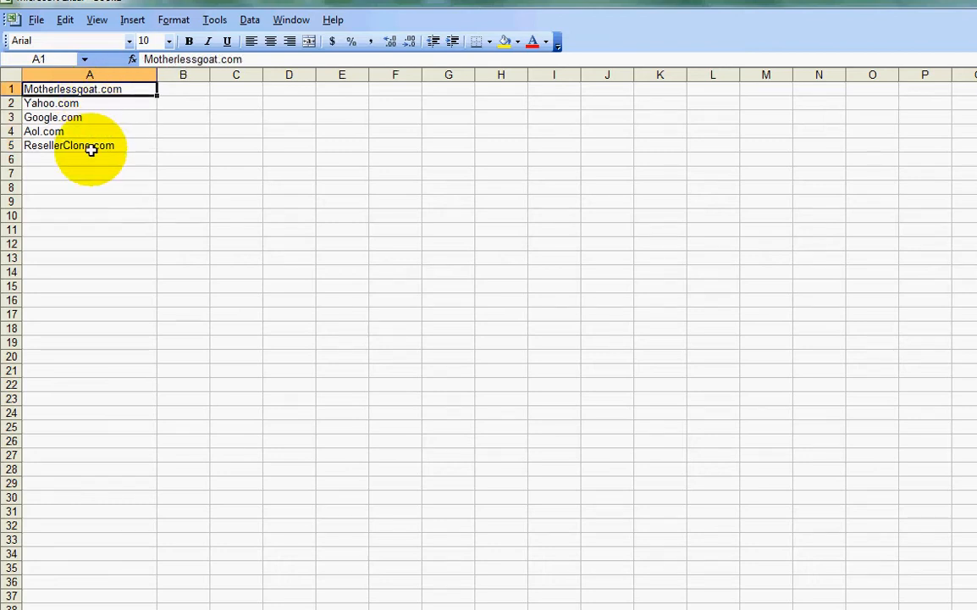
click(68, 145)
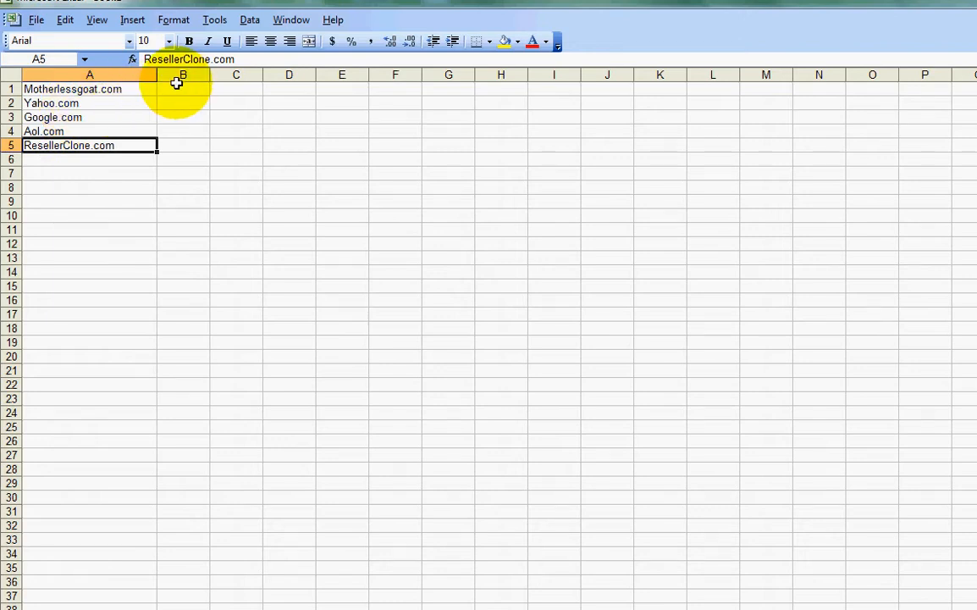
click(183, 75)
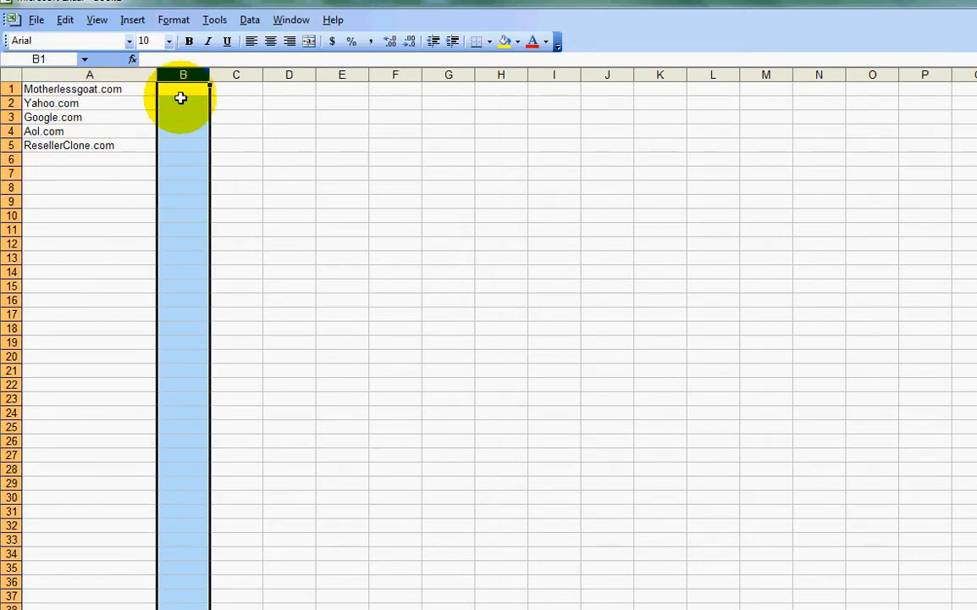
click(88, 88)
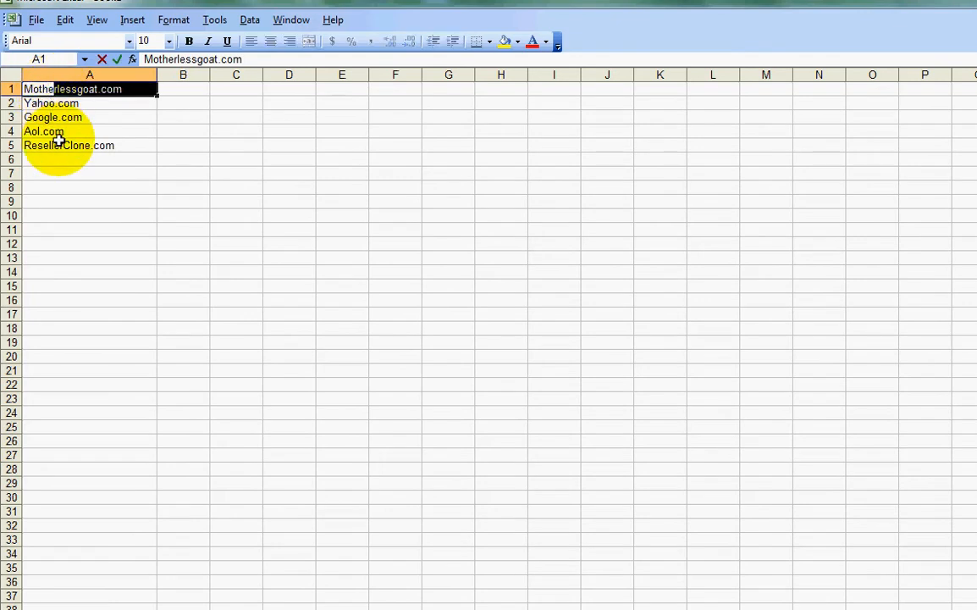
click(183, 146)
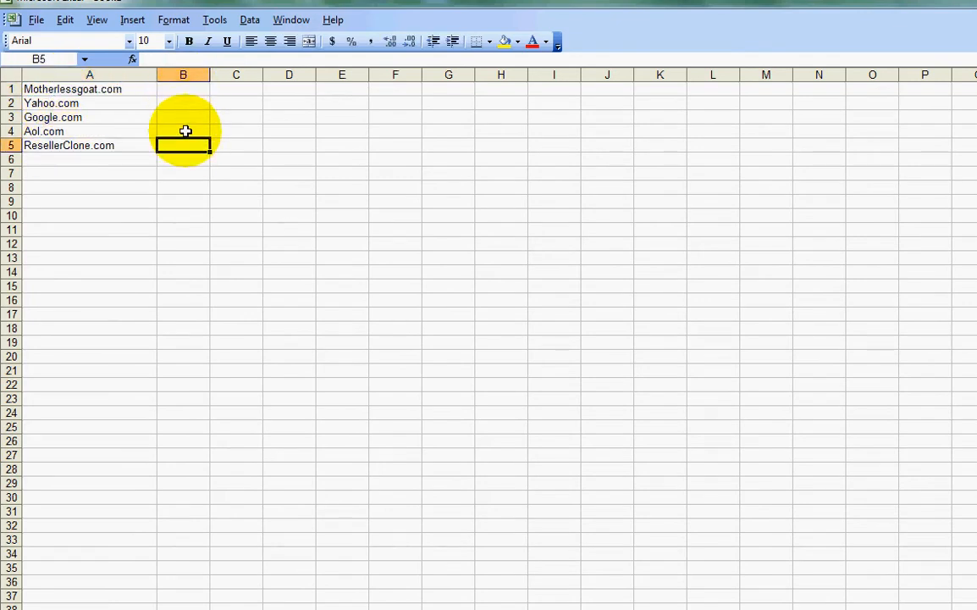
click(183, 159)
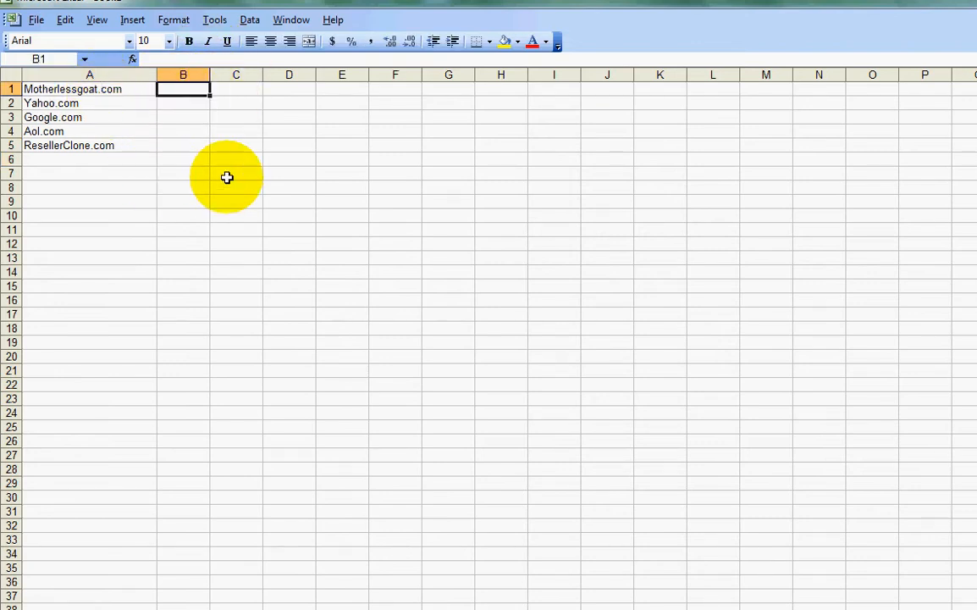
click(88, 159)
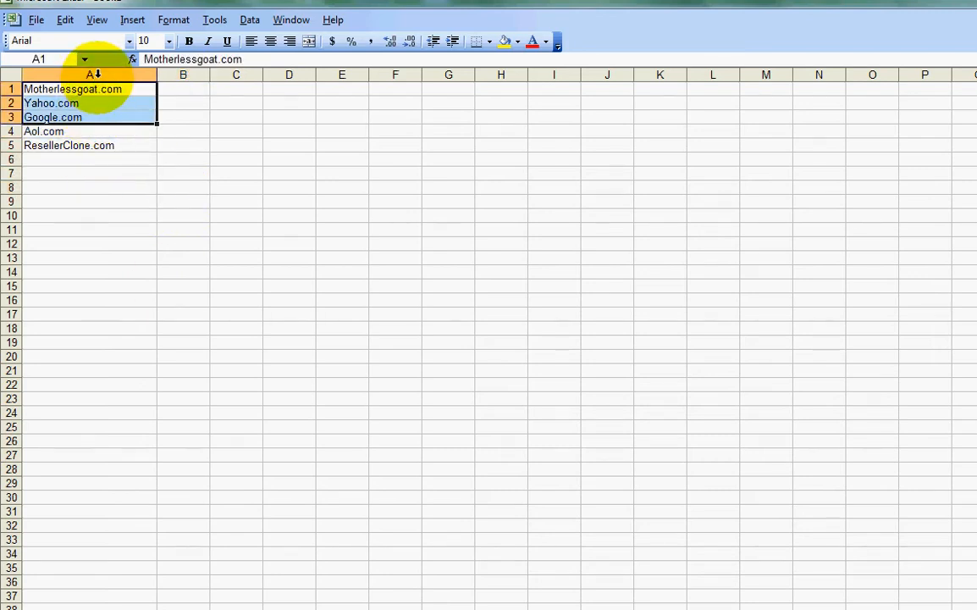
- Select all of column A and start Text to Columns from the Data commands
click(88, 74)
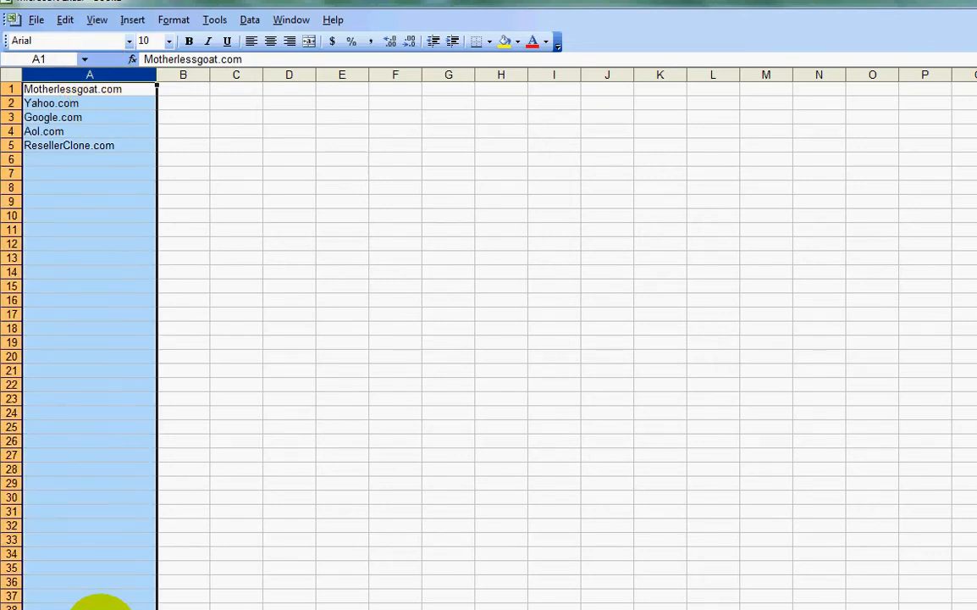
mouse_move(92, 152)
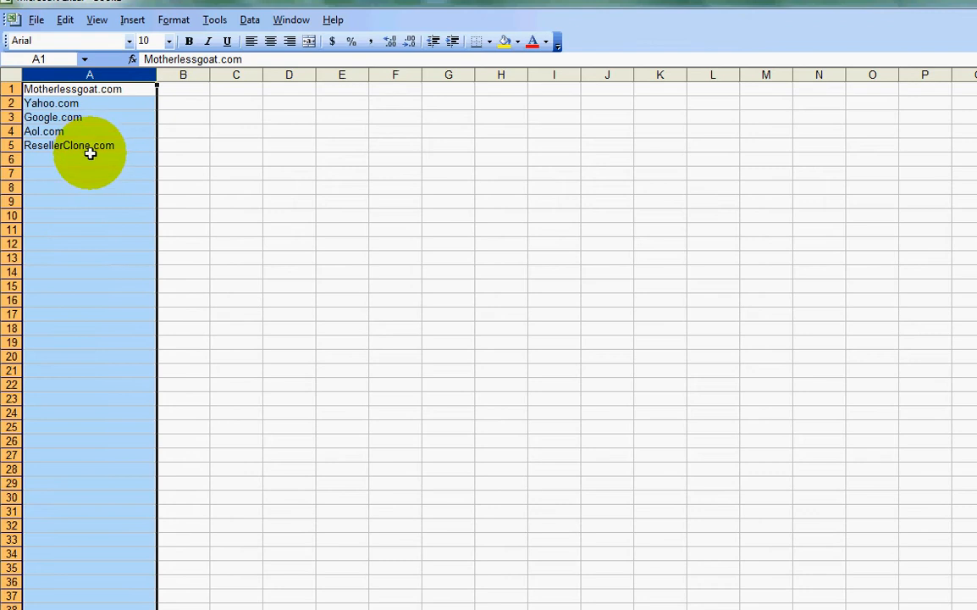
mouse_move(249, 20)
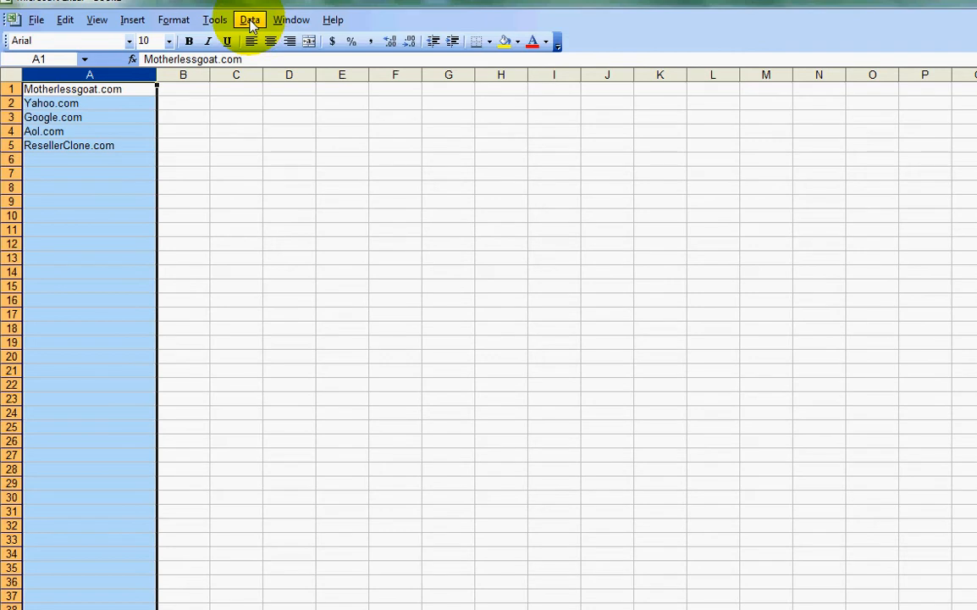
click(249, 20)
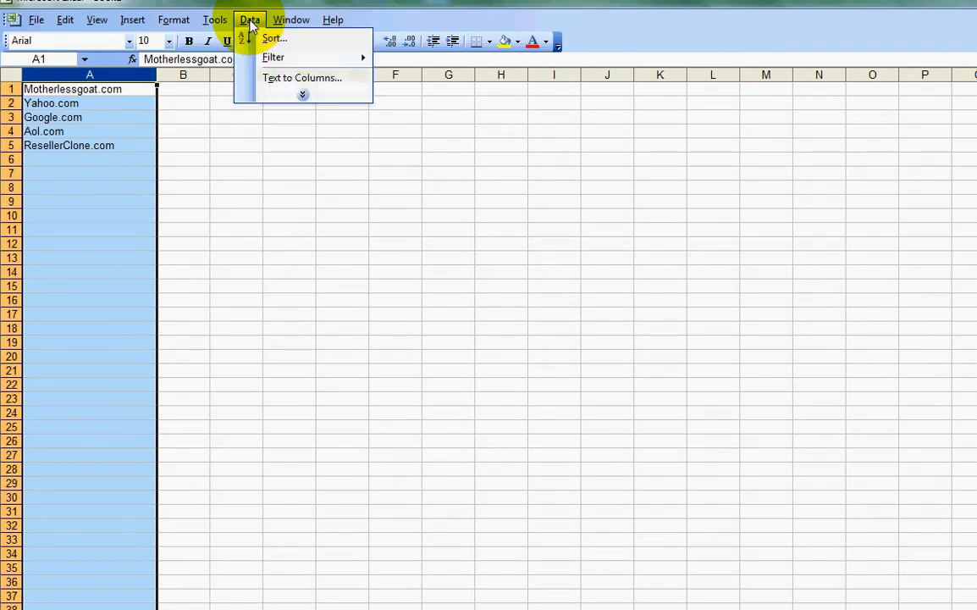
mouse_move(301, 78)
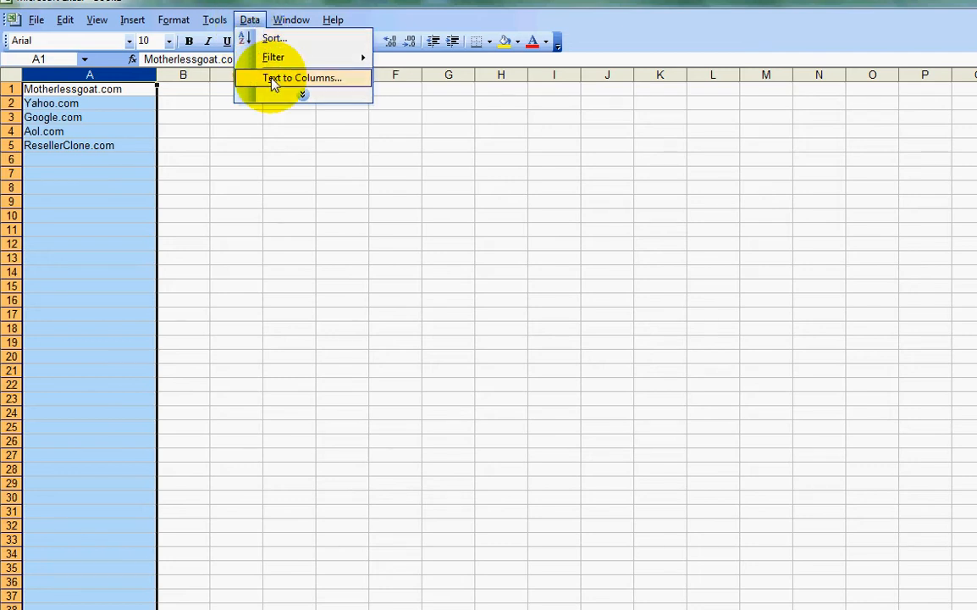
click(302, 78)
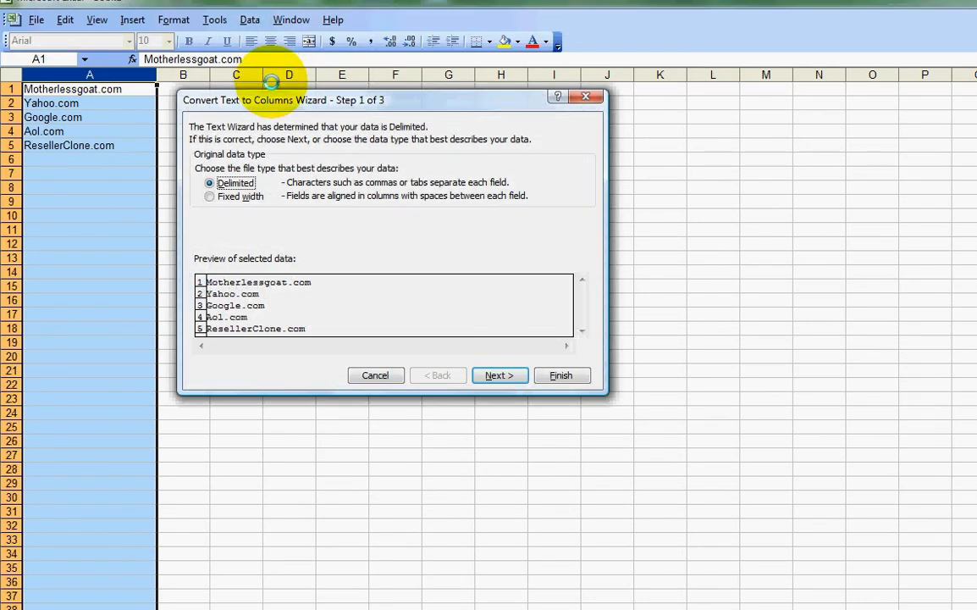
mouse_move(474, 324)
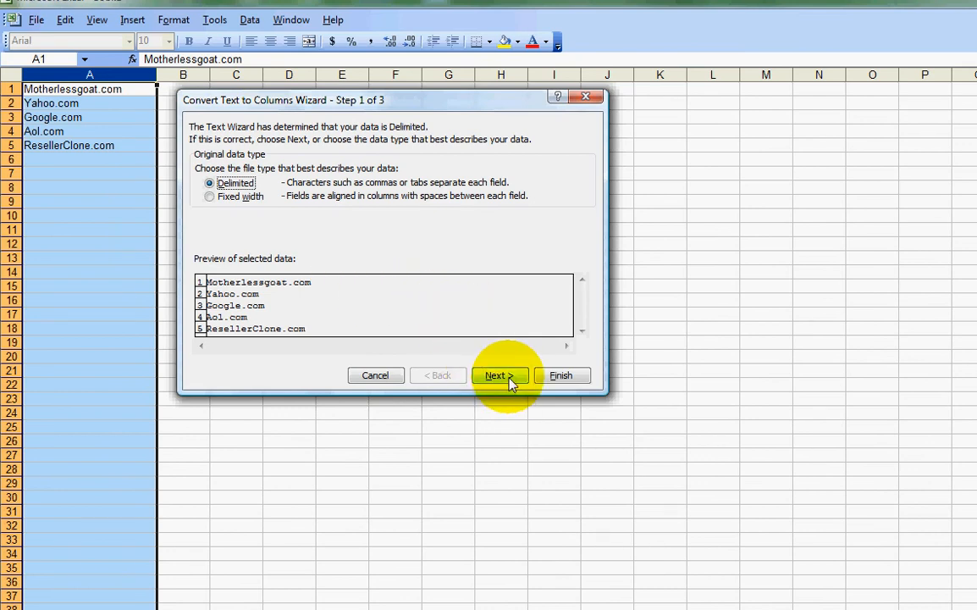
- At the delimiter step, turn off Tab and set a period as the Other delimiter
click(496, 376)
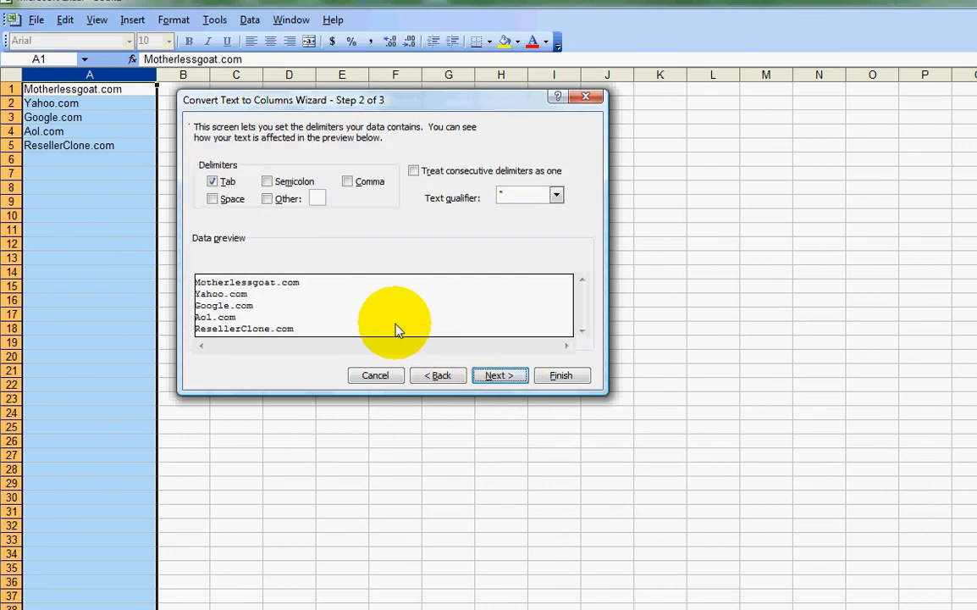
mouse_move(269, 364)
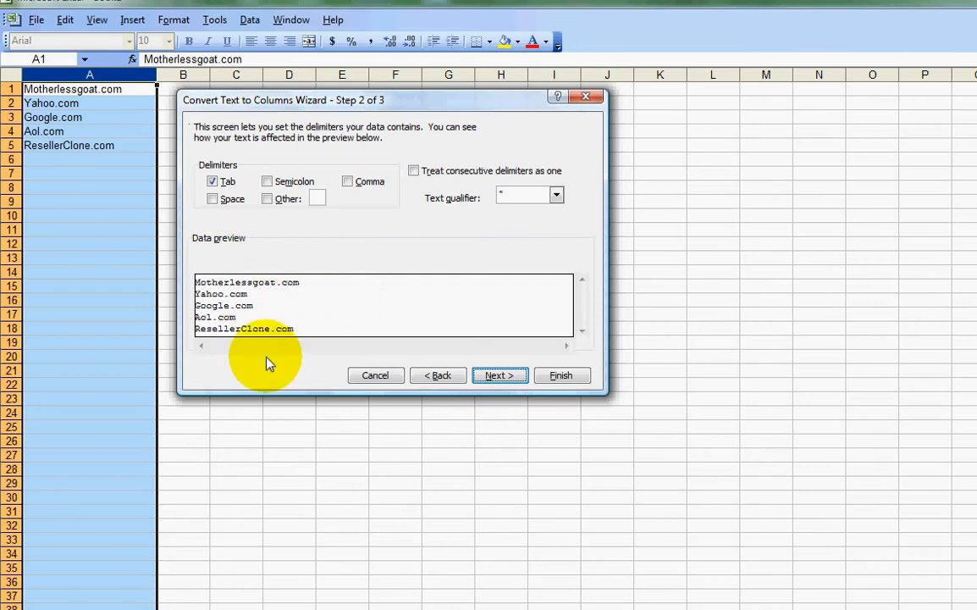
mouse_move(292, 319)
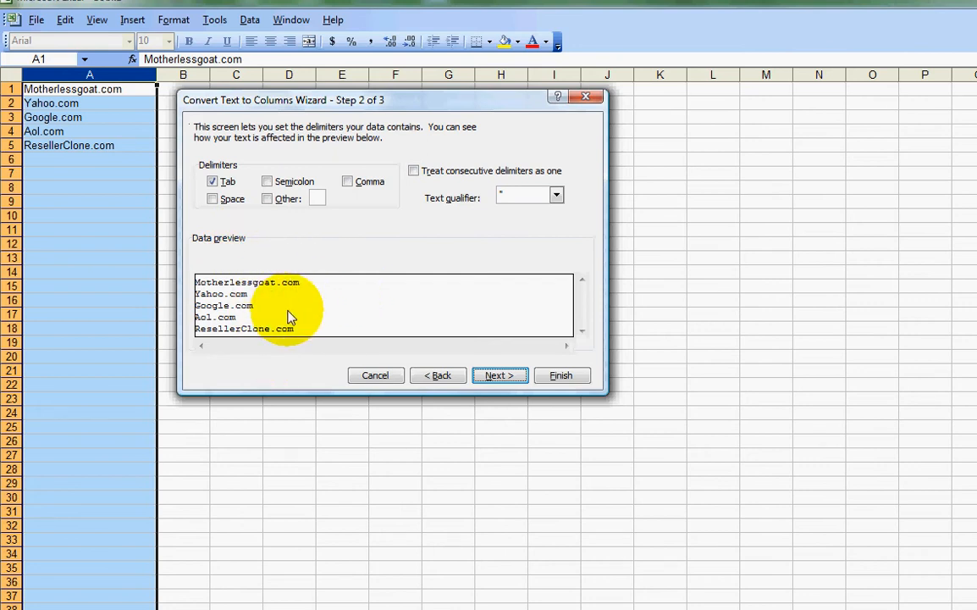
mouse_move(338, 220)
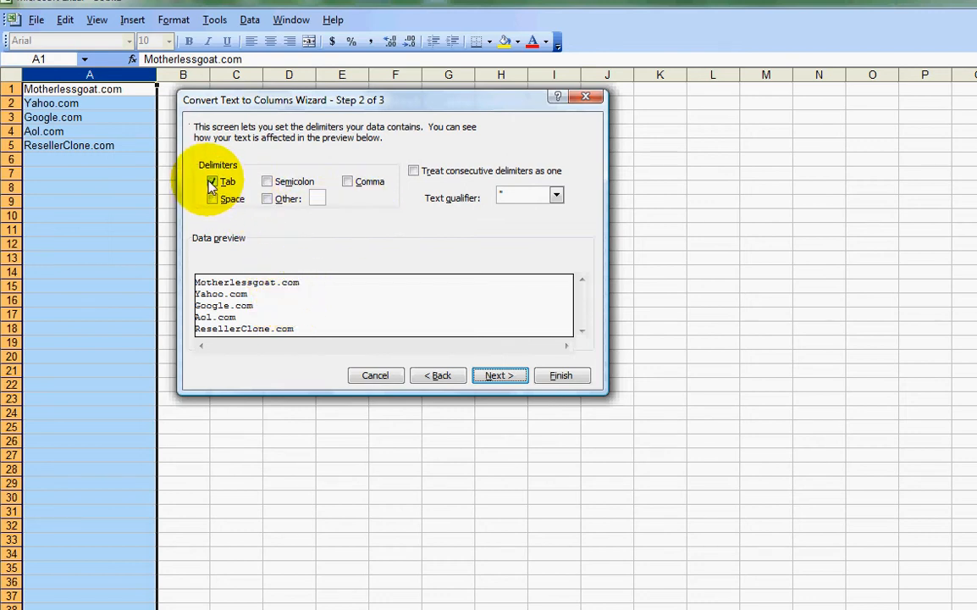
click(212, 181)
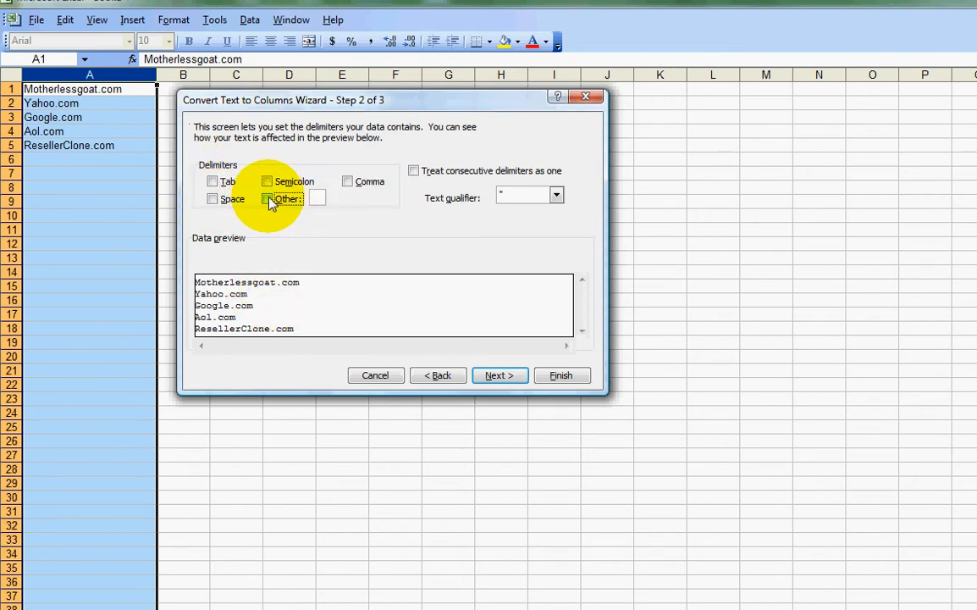
click(265, 198)
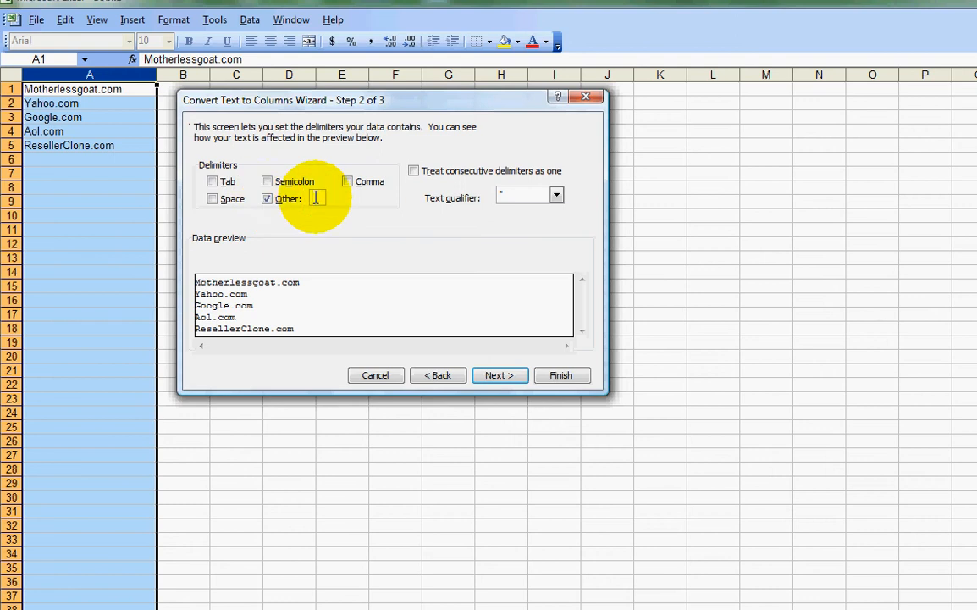
text(.)
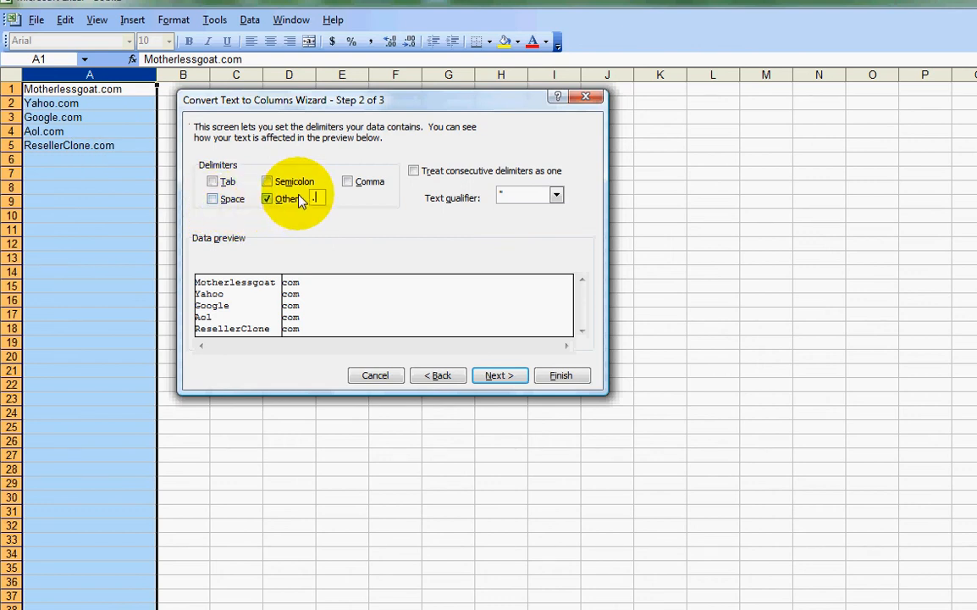
mouse_move(354, 195)
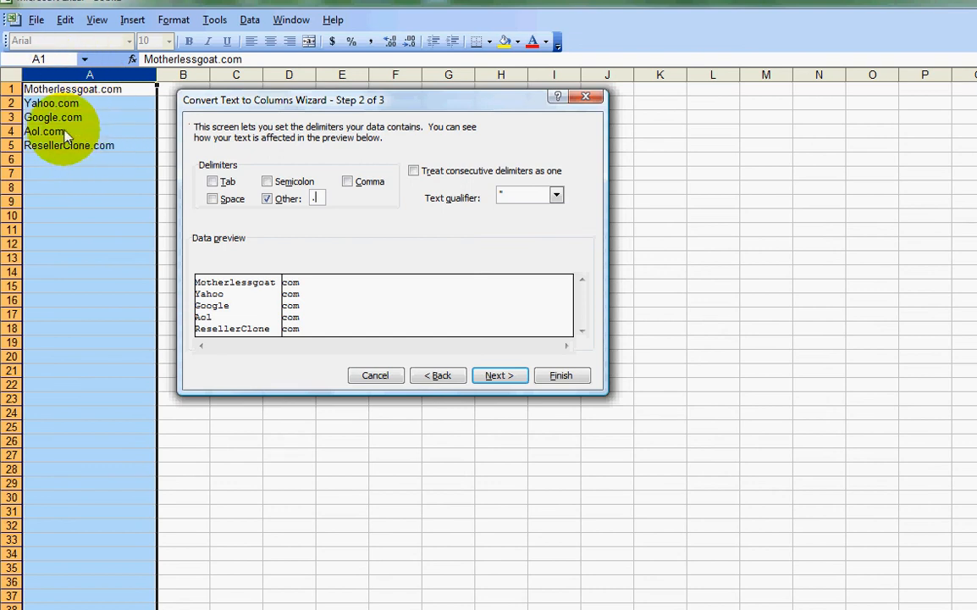
mouse_move(379, 234)
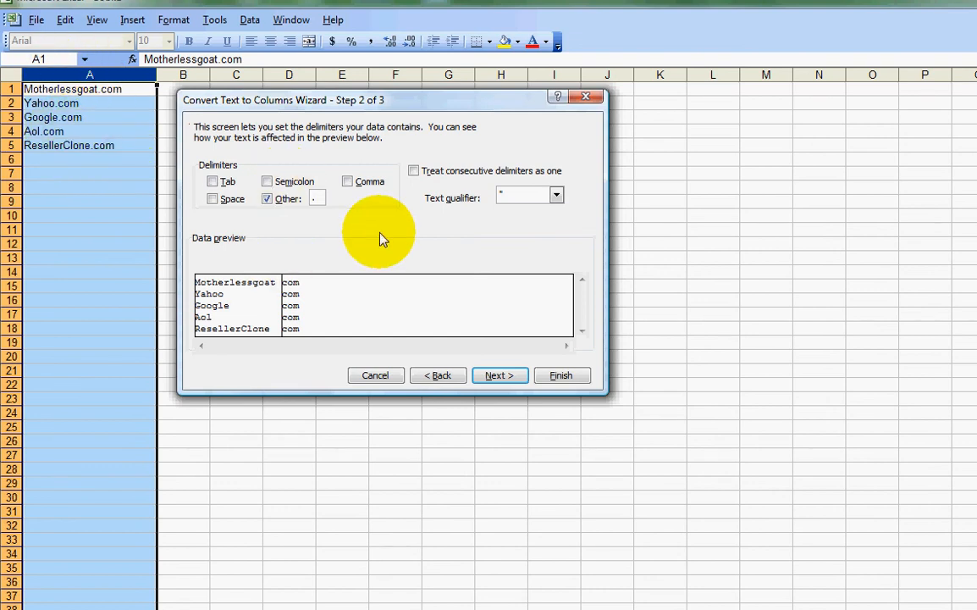
mouse_move(366, 254)
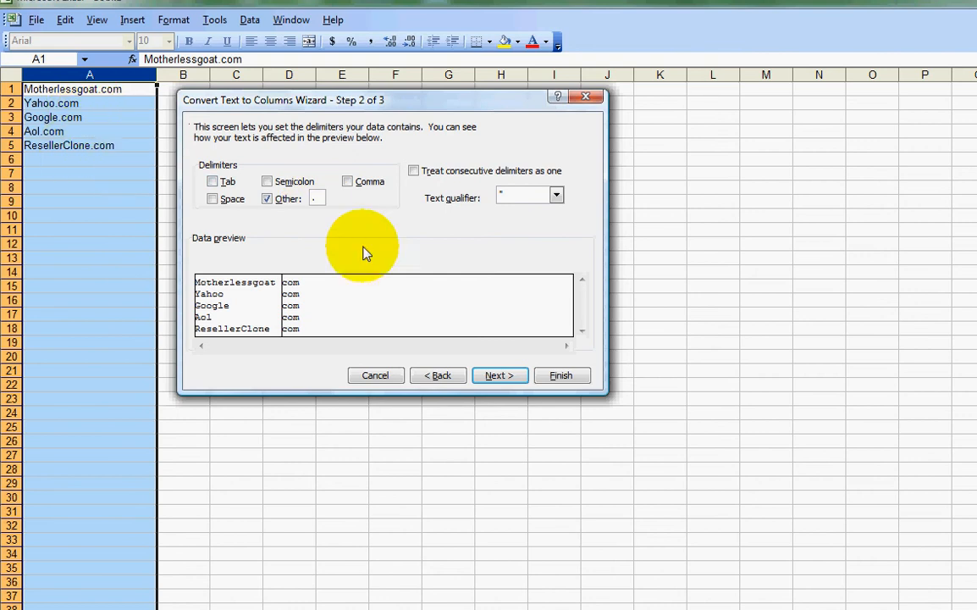
mouse_move(535, 393)
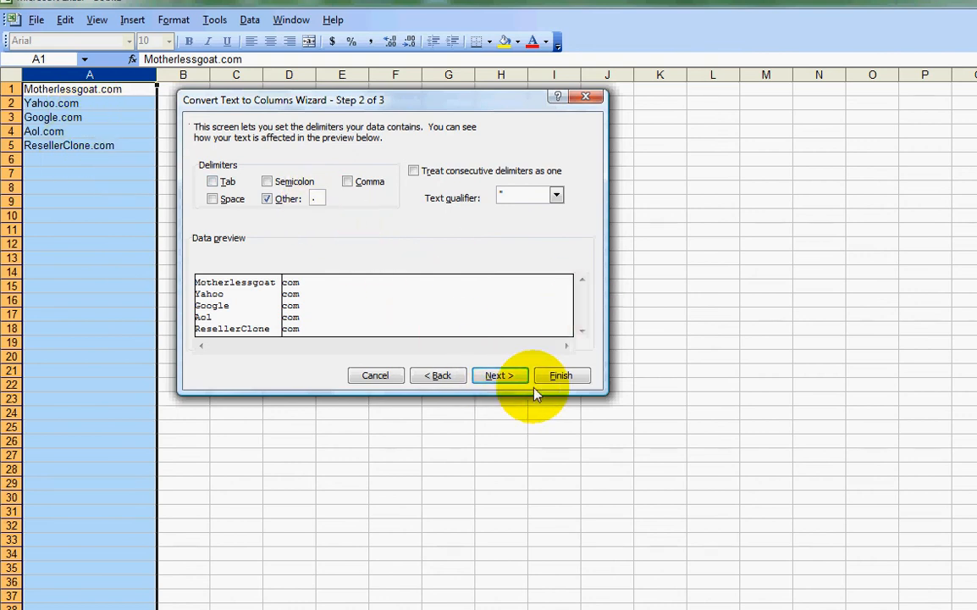
mouse_move(568, 381)
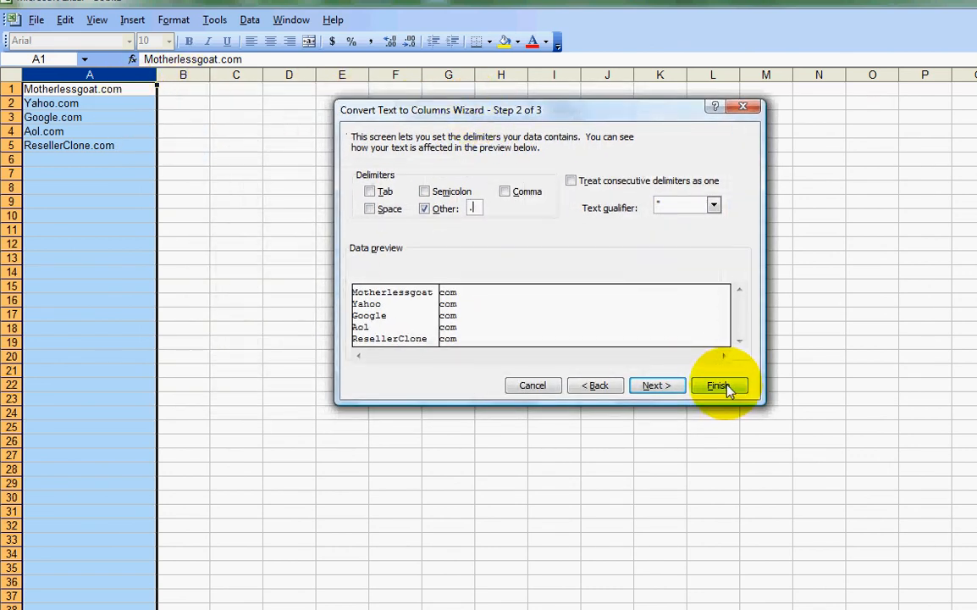
- Finish the split and check B1:B5 now holds 'com' beside the names in A
click(718, 386)
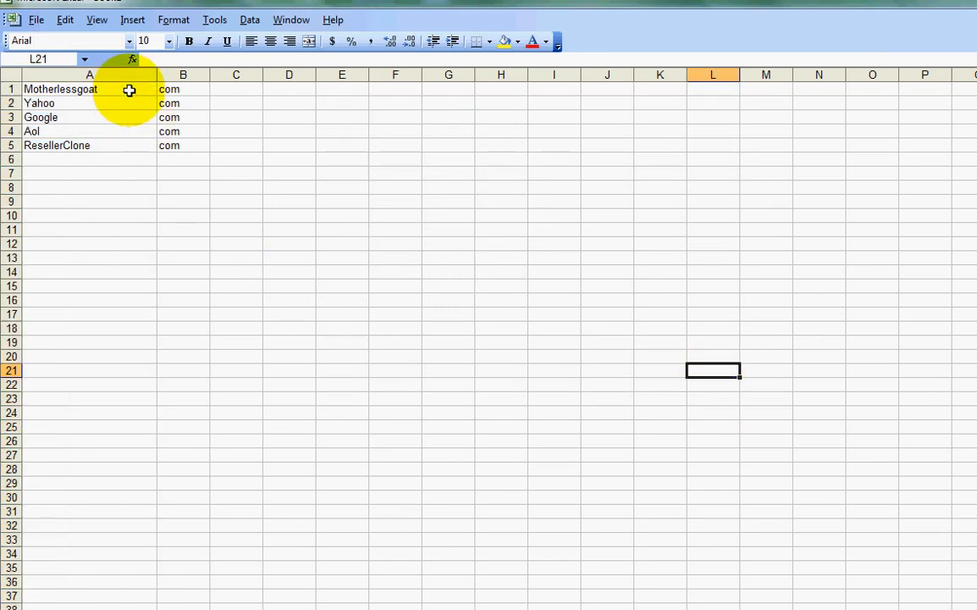
drag(182, 88, 183, 146)
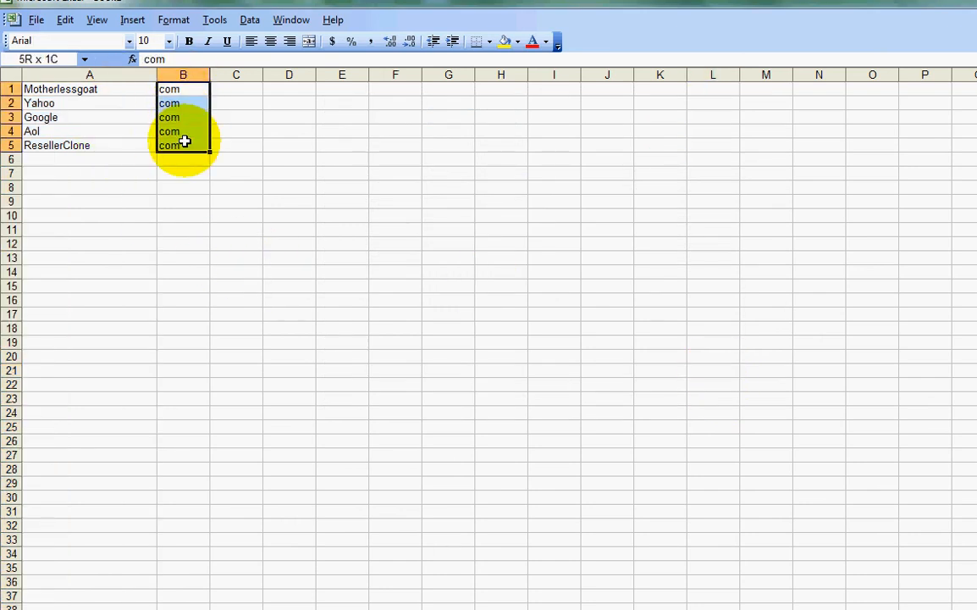
click(288, 173)
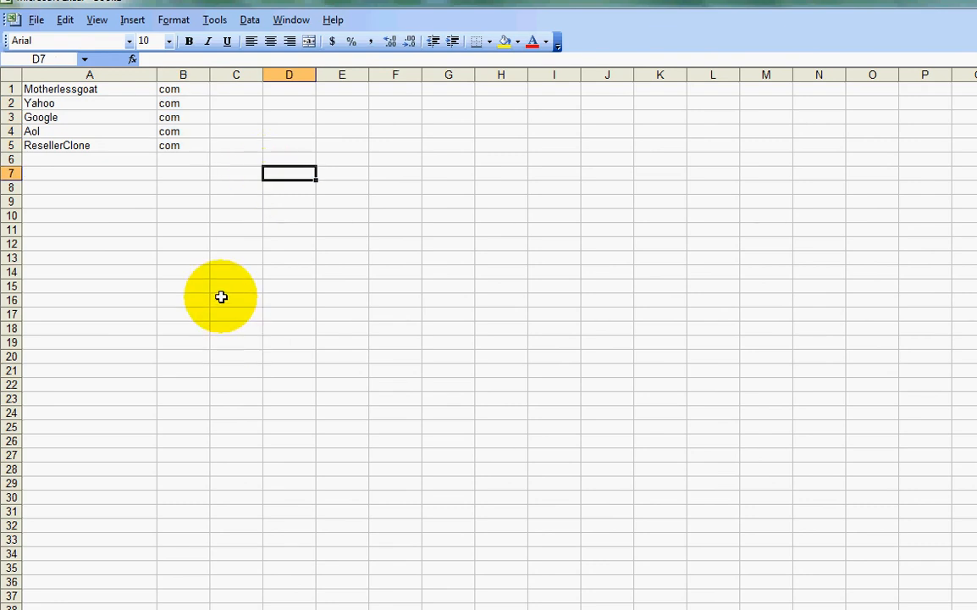
mouse_move(464, 440)
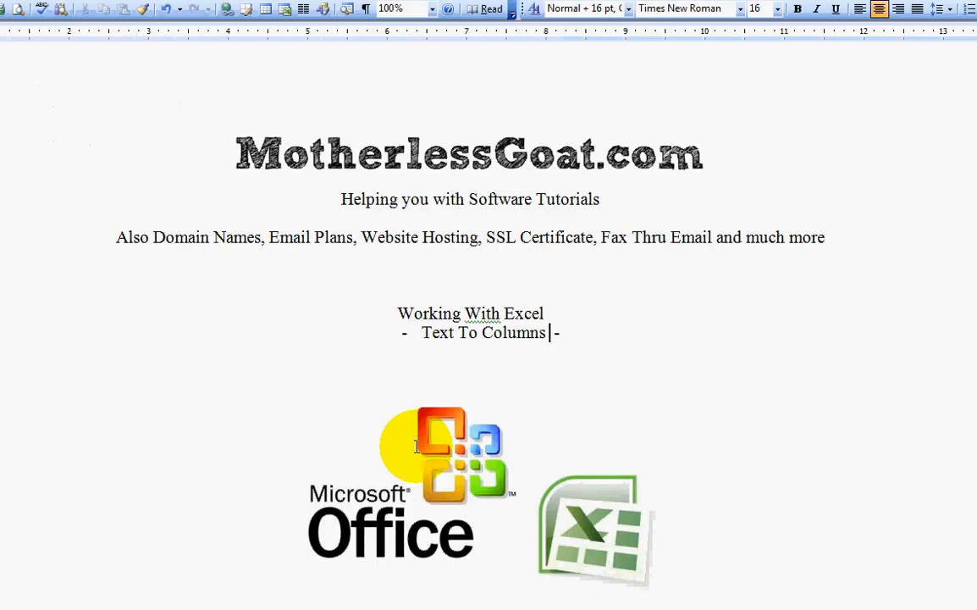
mouse_move(599, 387)
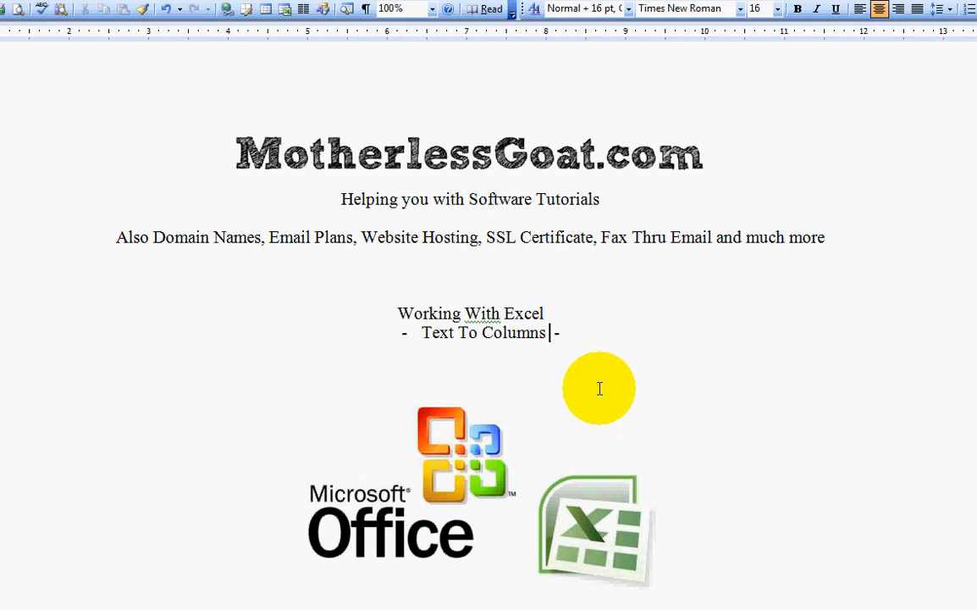
mouse_move(247, 144)
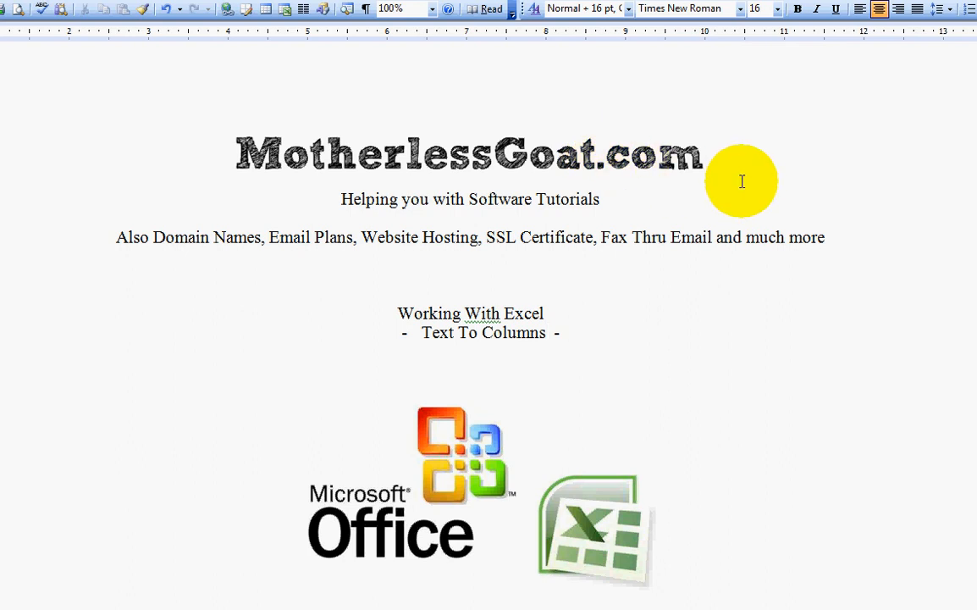
mouse_move(738, 159)
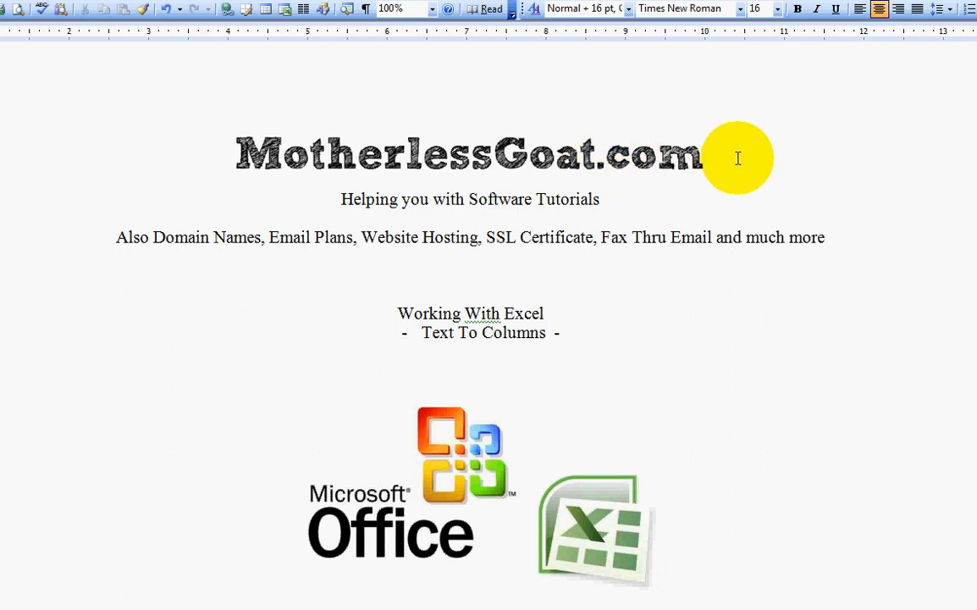
click(549, 331)
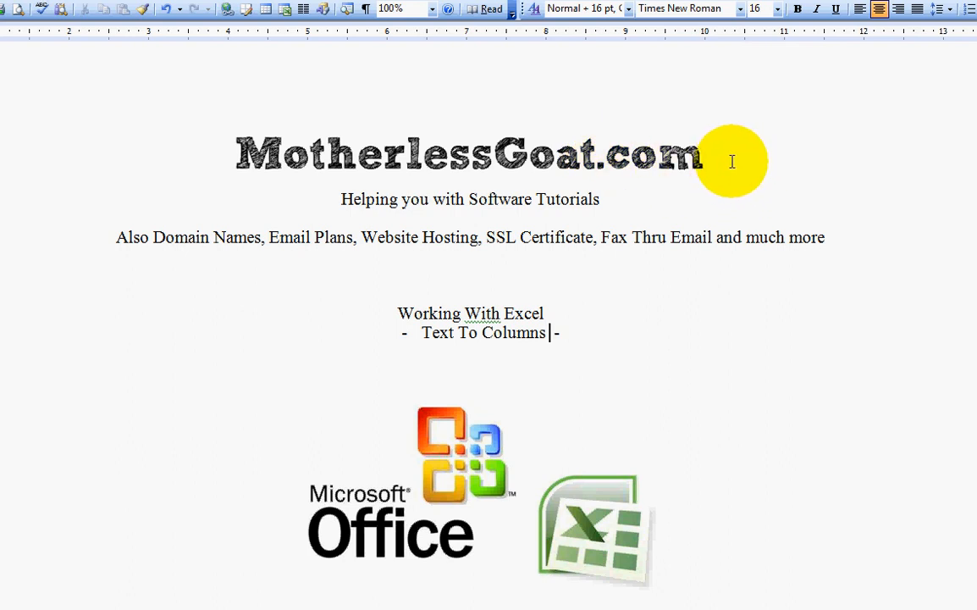